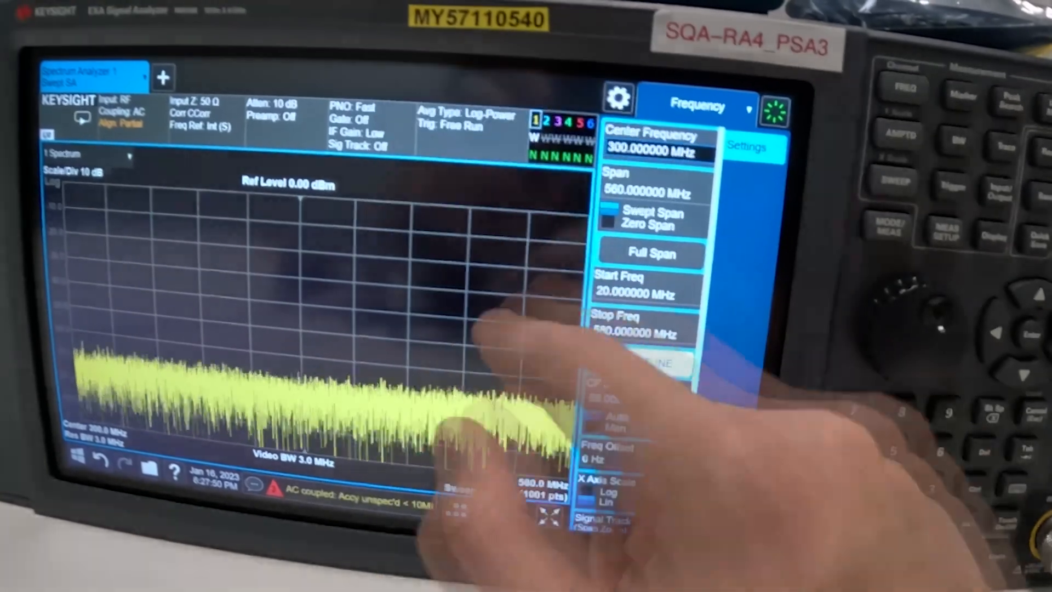
# - Set the sweep's stop frequency to 600 MHz
pyautogui.click(648, 191)
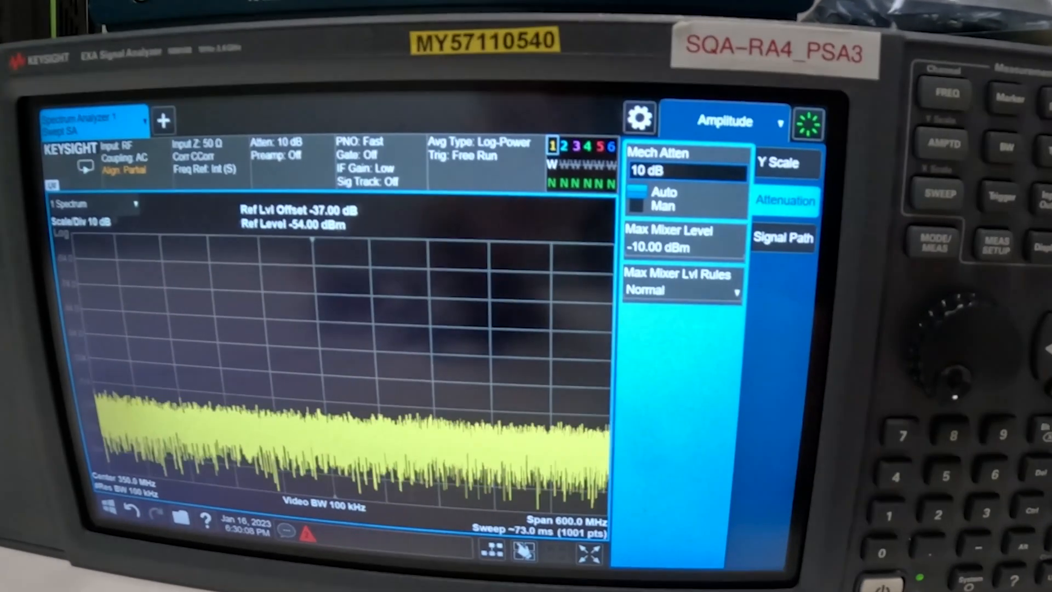
# - Set the Y Scale reference level offset to -37 dB so the reference reads -54 dBm
pyautogui.click(832, 139)
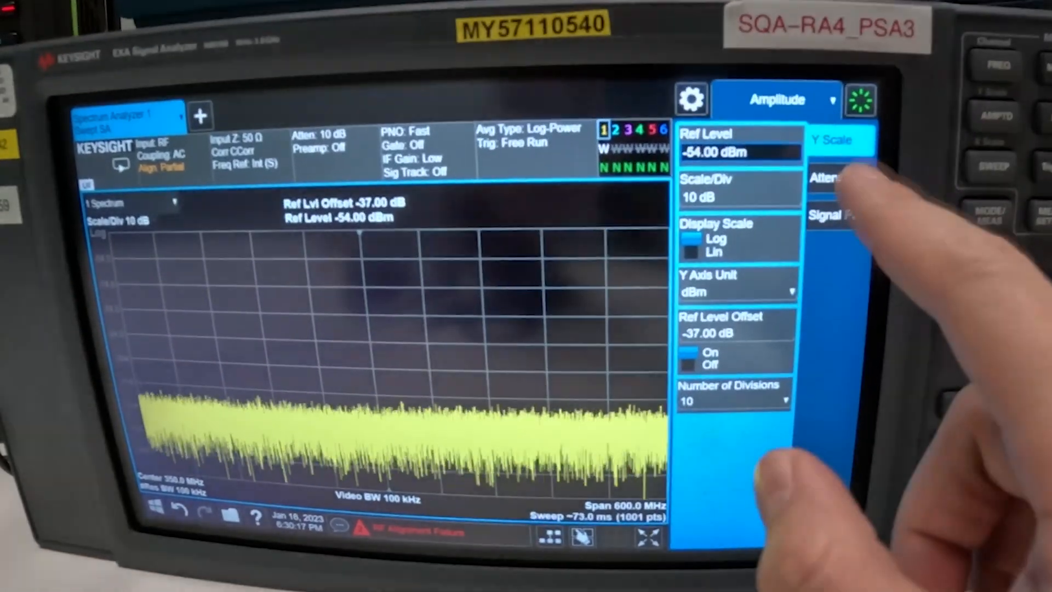
pyautogui.click(834, 180)
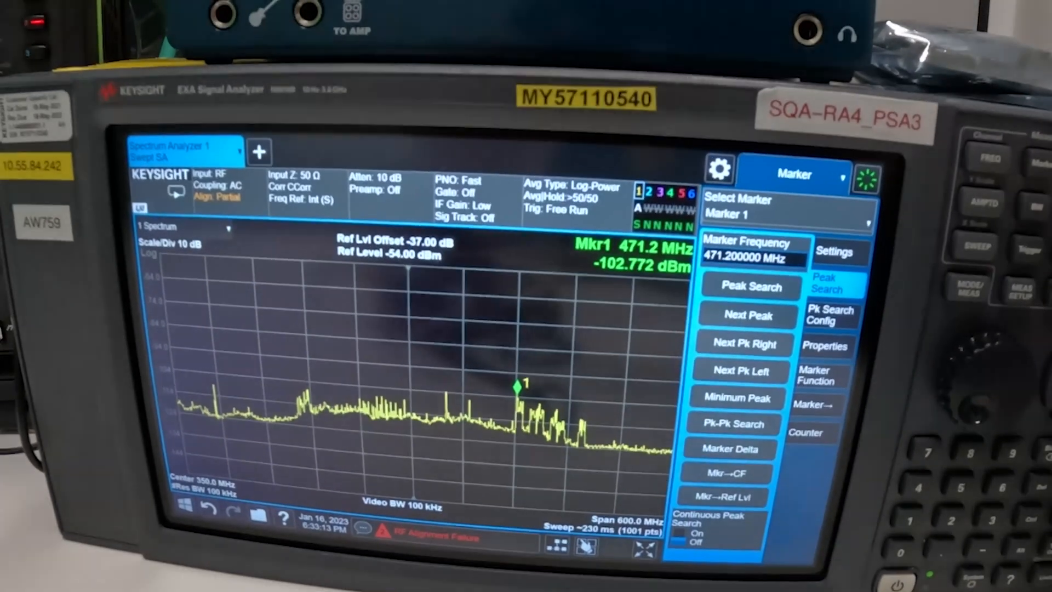
# - Place marker 1 on the signal peak via Peak Search
pyautogui.click(837, 252)
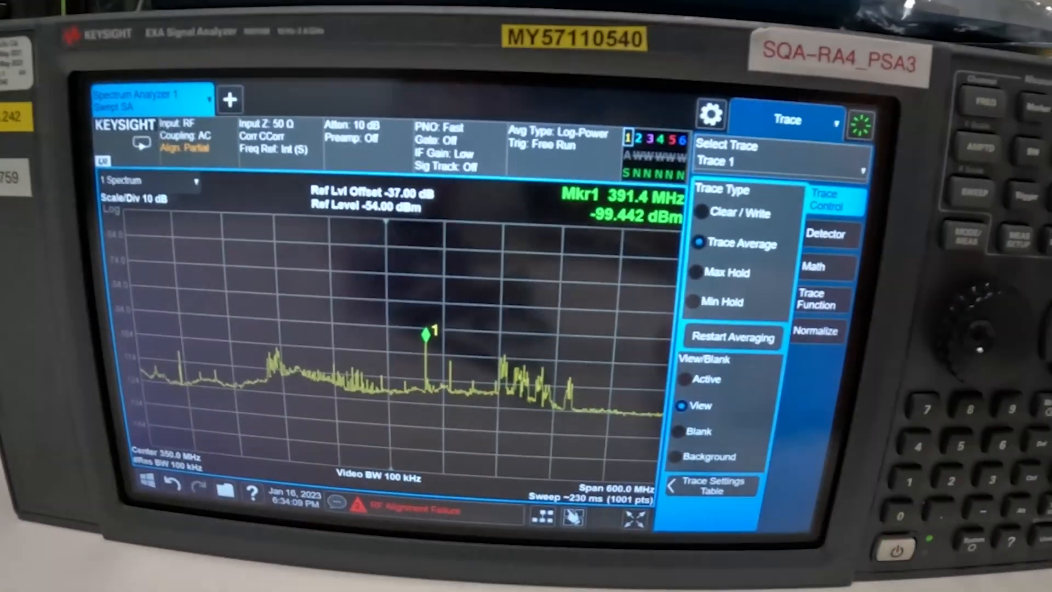
# - Select Trace 2 as a live Clear/Write trace over the averaged Trace 1
pyautogui.click(778, 161)
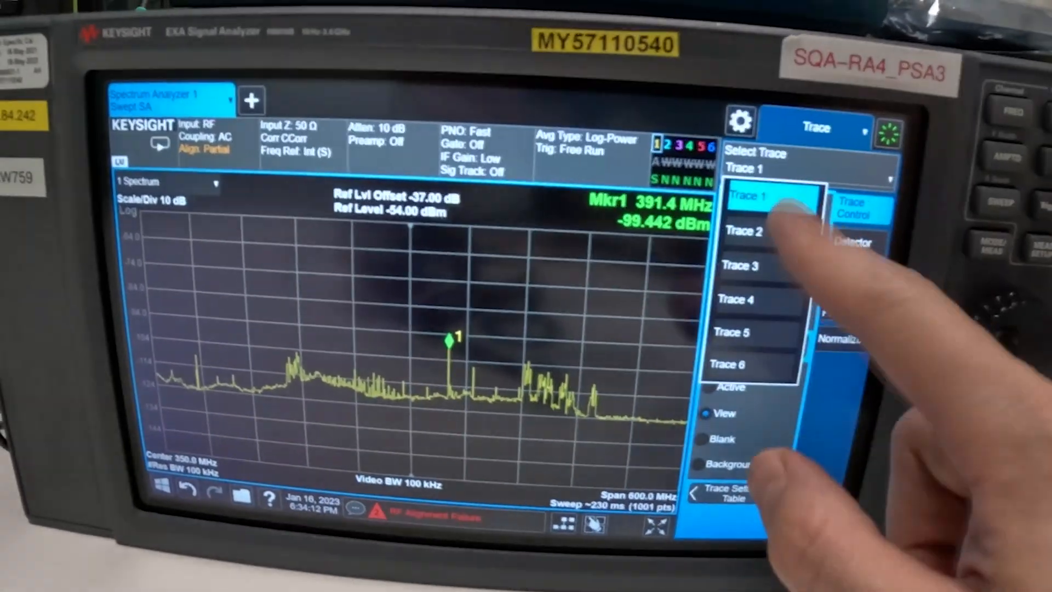
pyautogui.click(745, 230)
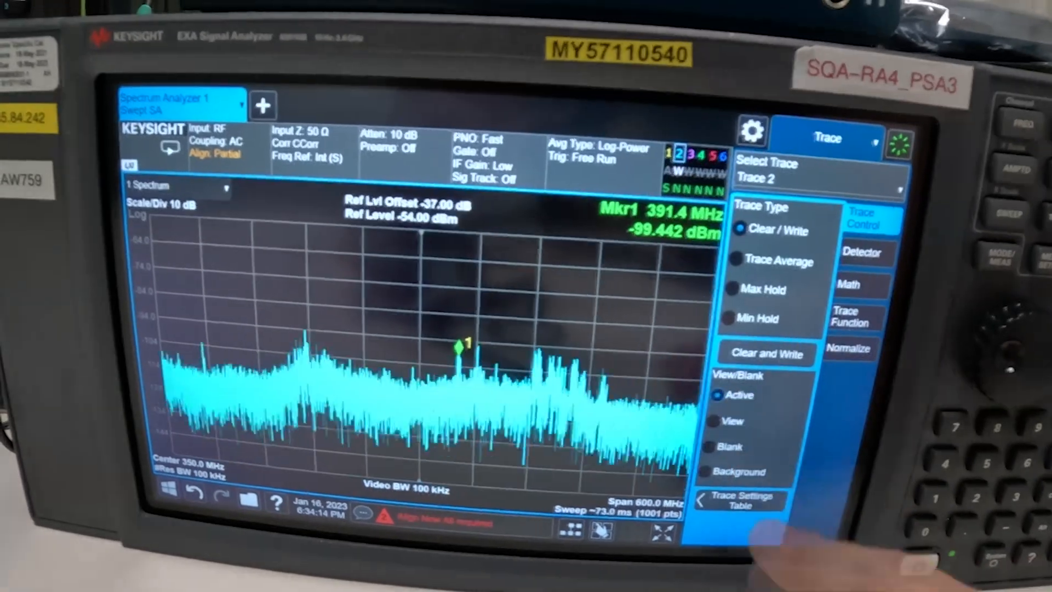